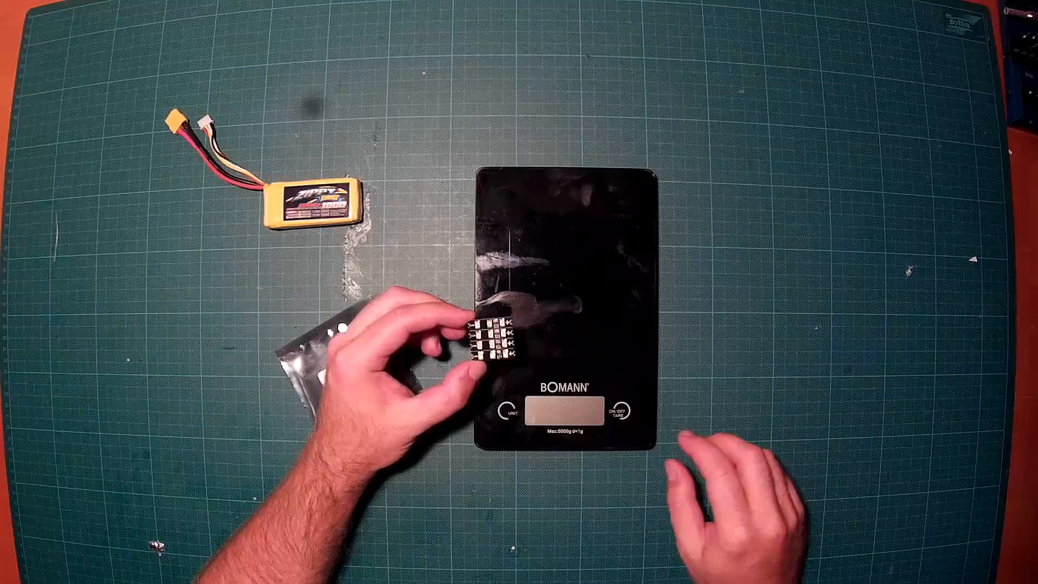
click(622, 411)
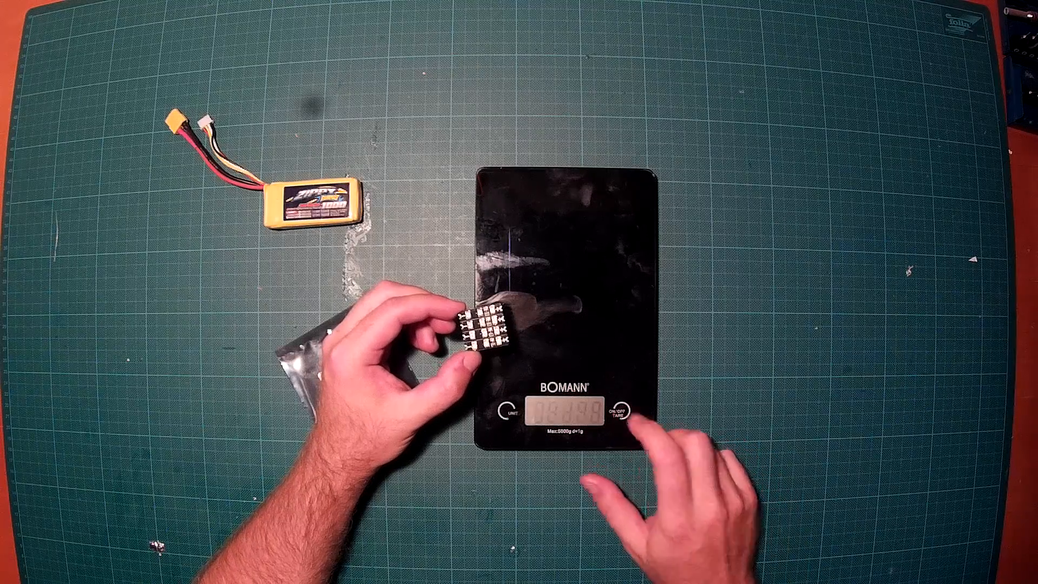
click(623, 411)
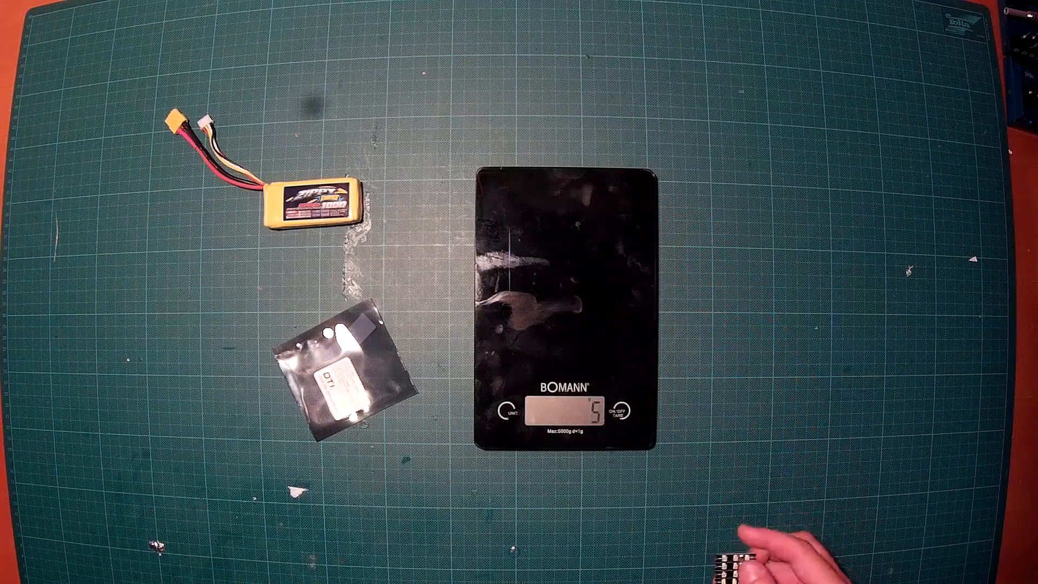
click(626, 411)
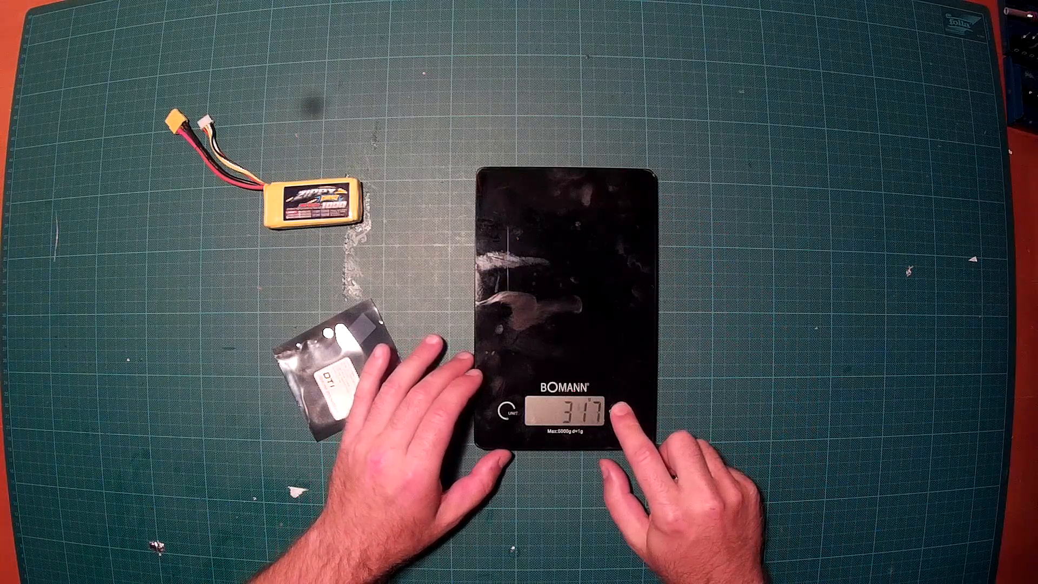